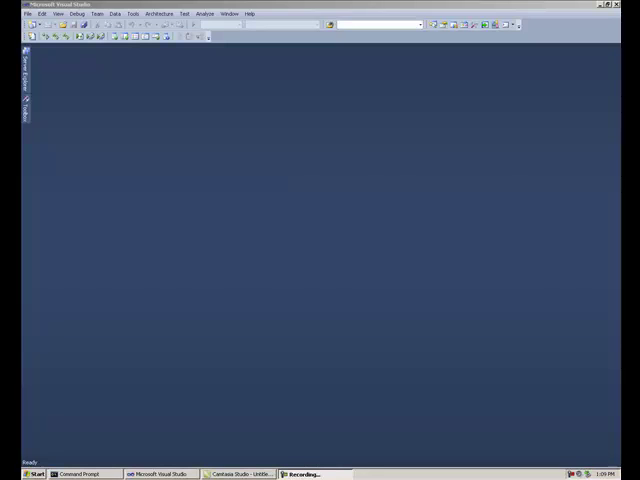
{"action": "mouse_move", "coordinate": [207, 355]}
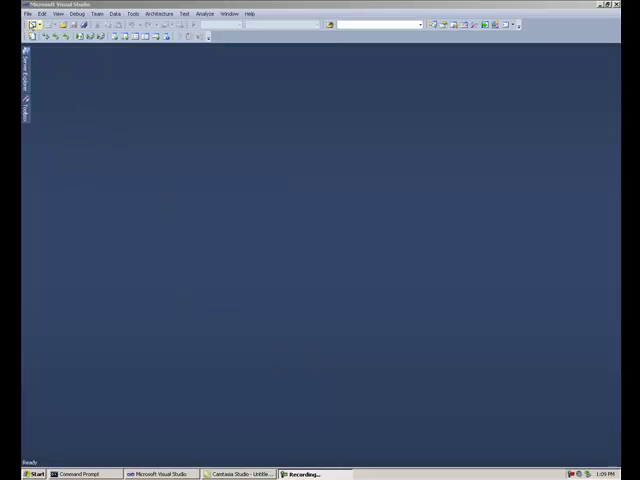
Step: Start a new Win32 Console Application project named a1 located in c:\work
{"action": "left_click", "coordinate": [28, 13]}
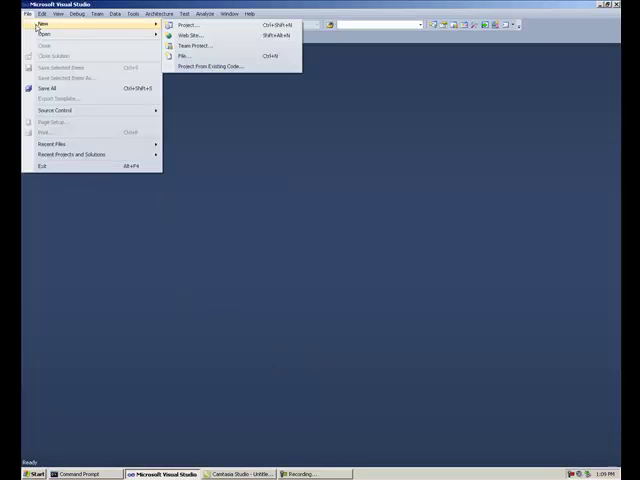
{"action": "left_click", "coordinate": [186, 24]}
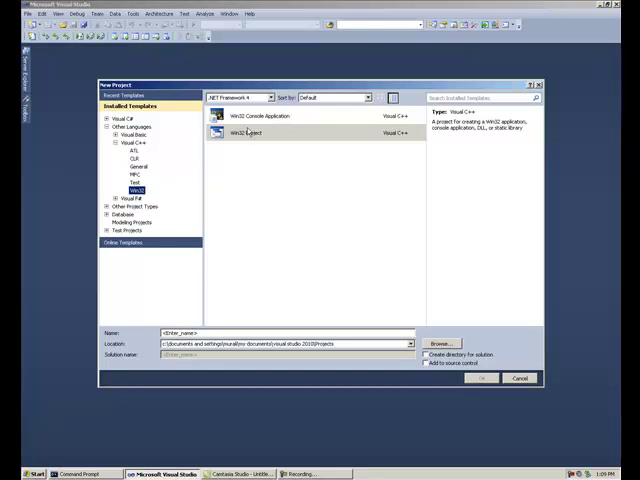
{"action": "left_click", "coordinate": [262, 116]}
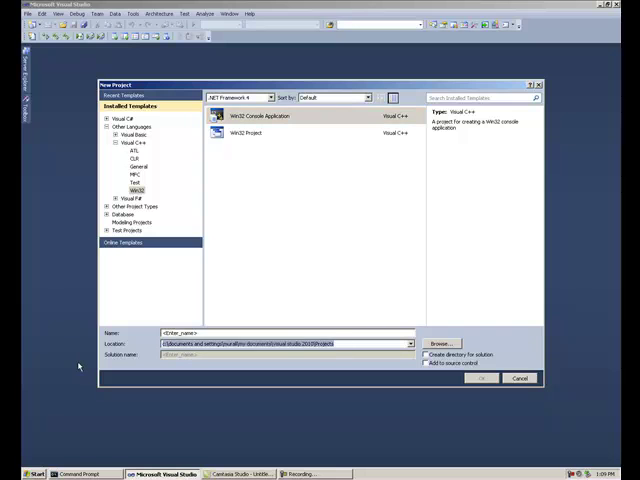
{"action": "type", "text": "c:\\work"}
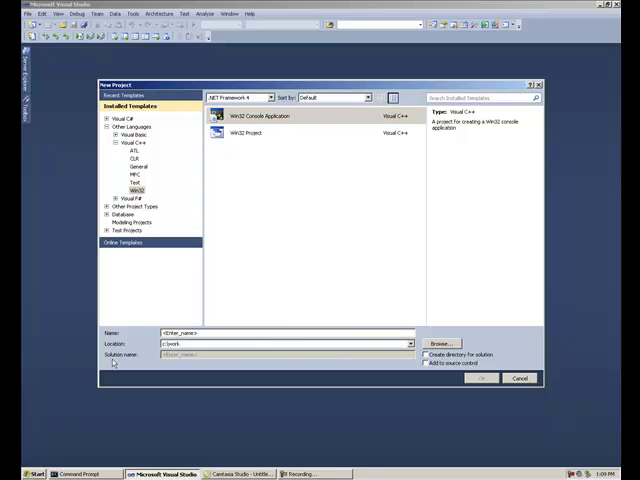
{"action": "type", "text": "a1"}
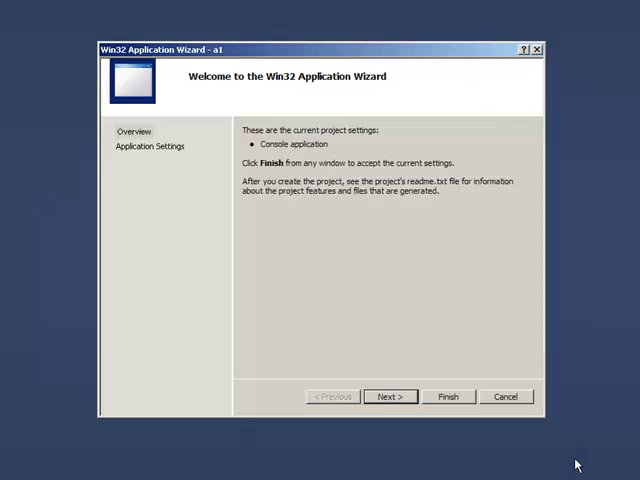
Step: Finish the a1 wizard with Empty project checked and close the Properties panel
{"action": "left_click", "coordinate": [389, 396]}
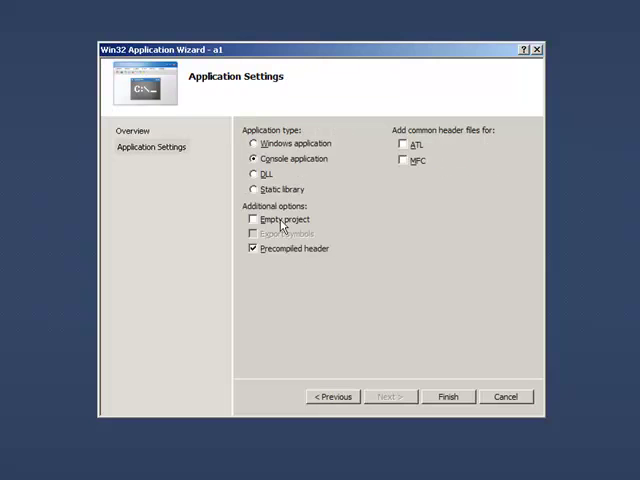
{"action": "left_click", "coordinate": [253, 219]}
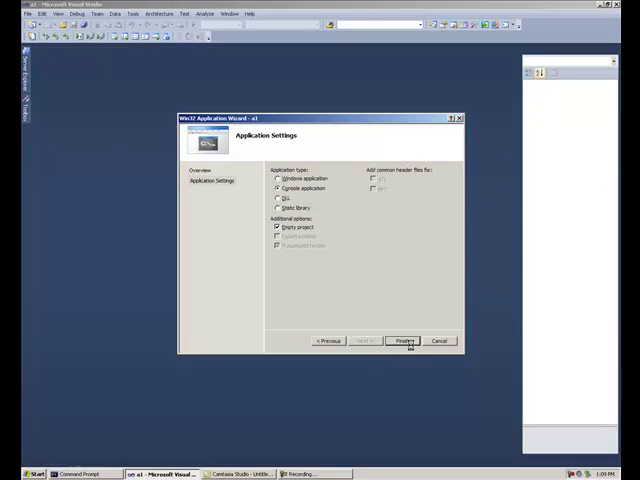
{"action": "left_click", "coordinate": [403, 341]}
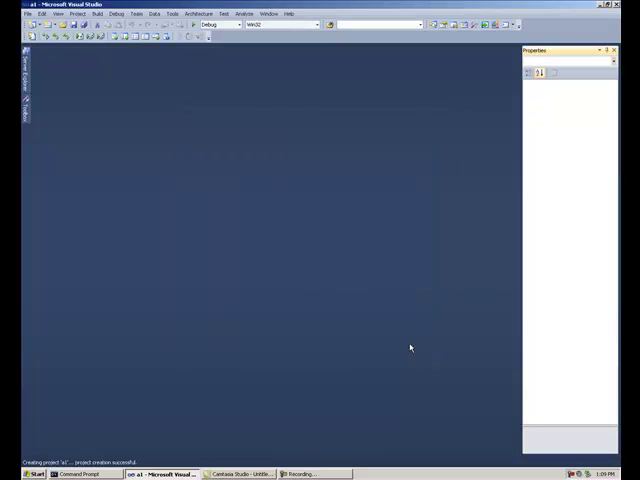
{"action": "mouse_move", "coordinate": [66, 83]}
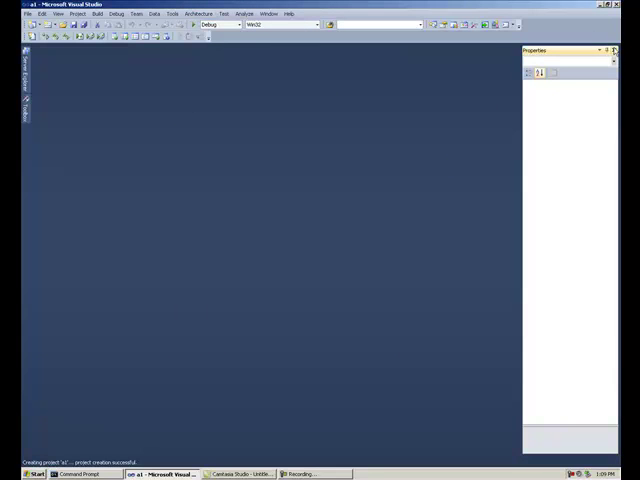
{"action": "left_click", "coordinate": [612, 51]}
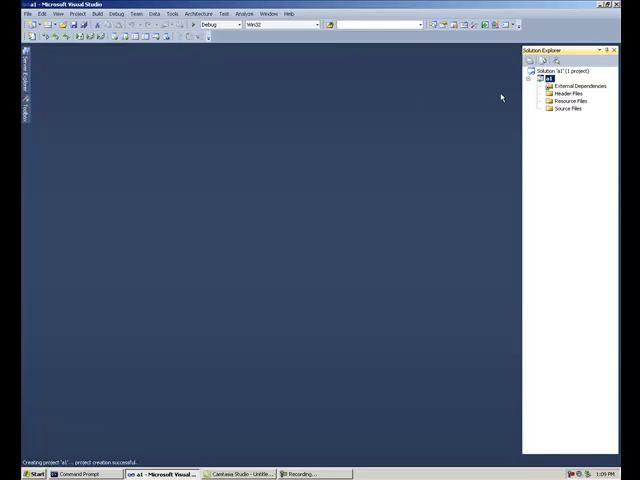
{"action": "mouse_move", "coordinate": [134, 58]}
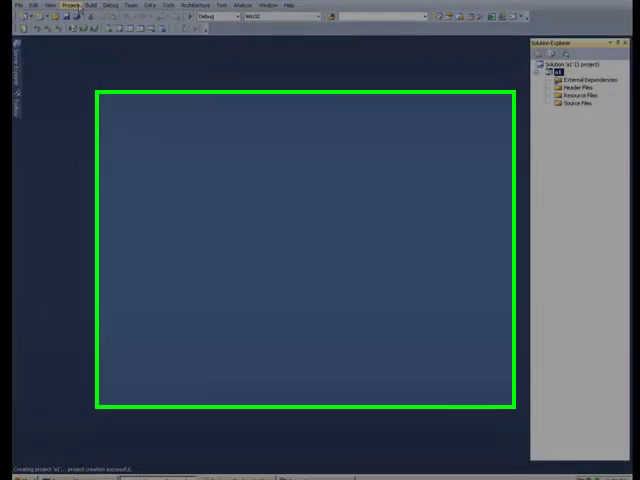
Step: Add c:\include to a1's VC++ include directories, edit library directories, and confirm
{"action": "left_click", "coordinate": [71, 5]}
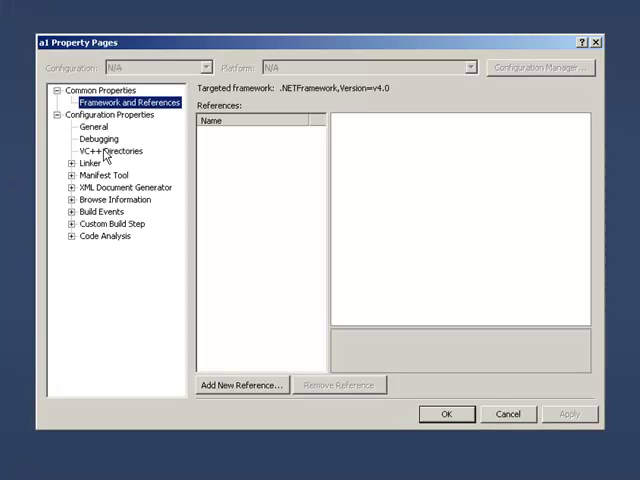
{"action": "left_click", "coordinate": [109, 151]}
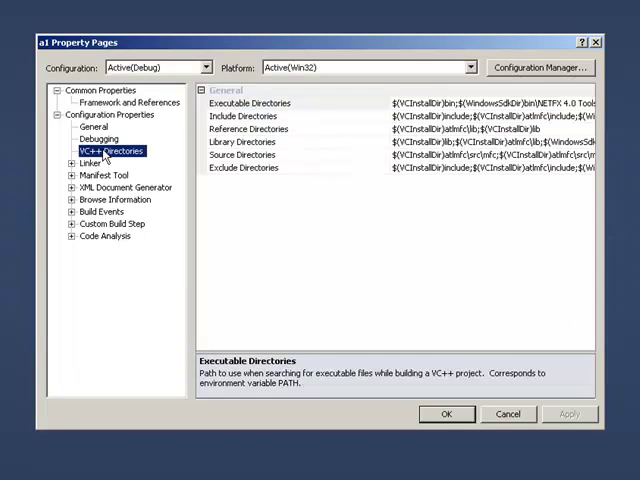
{"action": "left_click", "coordinate": [247, 116]}
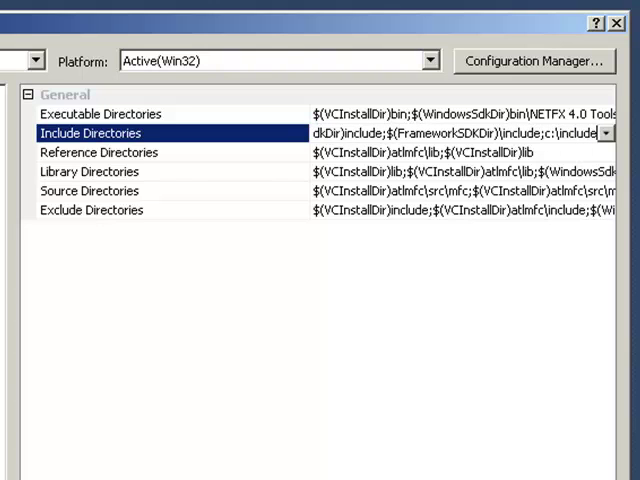
{"action": "left_click", "coordinate": [90, 171]}
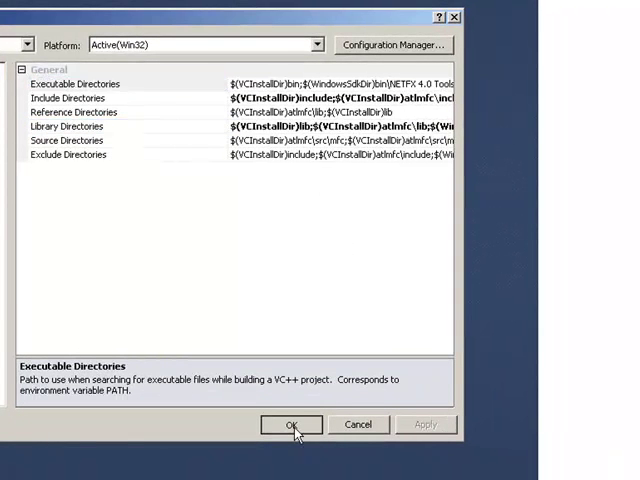
{"action": "left_click", "coordinate": [291, 424]}
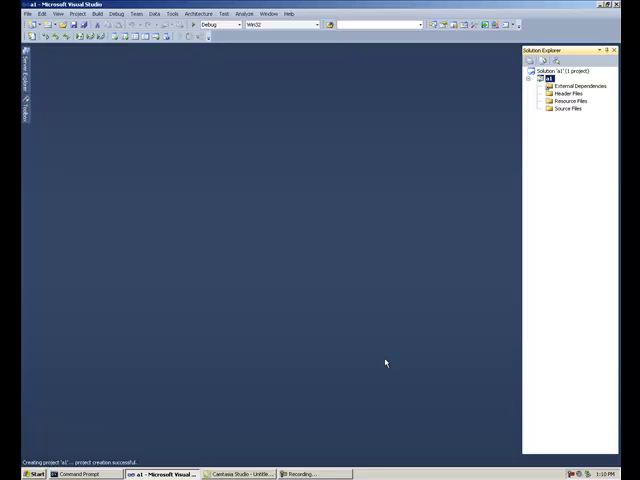
{"action": "mouse_move", "coordinate": [37, 312]}
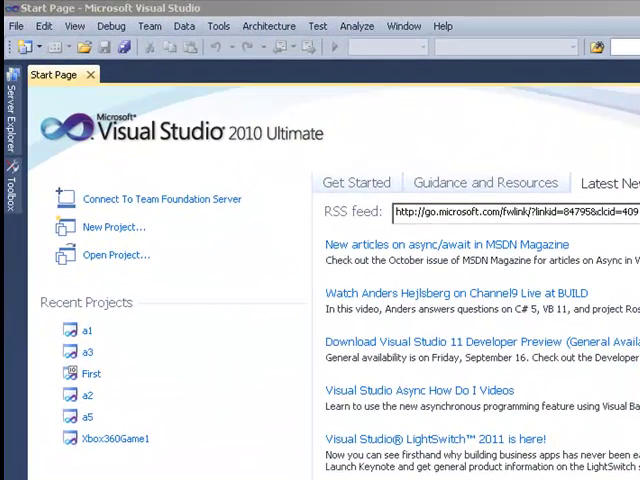
Step: Open the File menu from the Start Page
{"action": "left_click", "coordinate": [16, 25]}
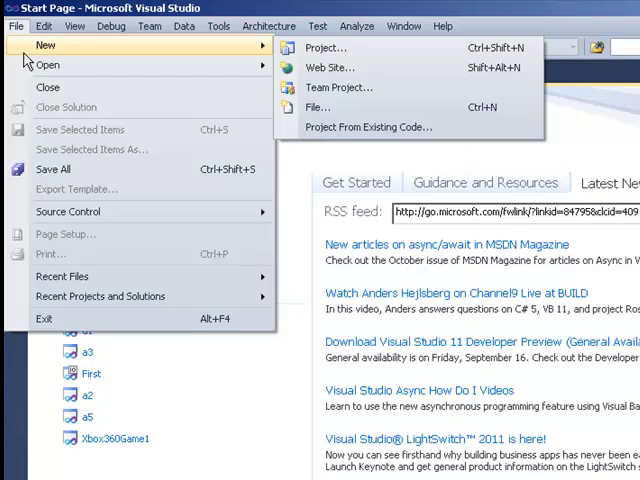
{"action": "mouse_move", "coordinate": [320, 47]}
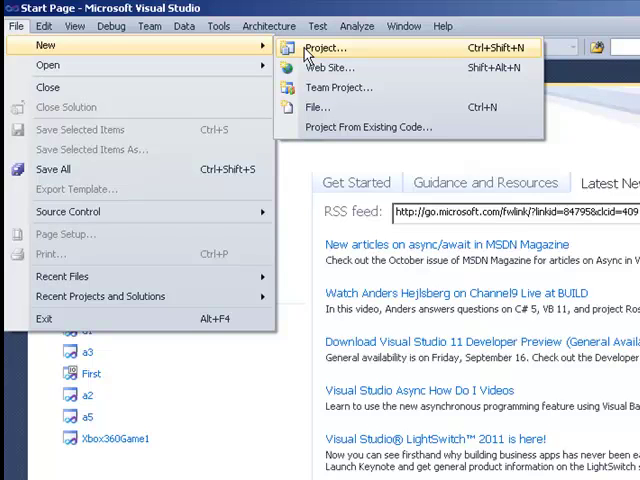
Step: Create project a2, tick Empty project in the wizard, and finish
{"action": "left_click", "coordinate": [323, 47]}
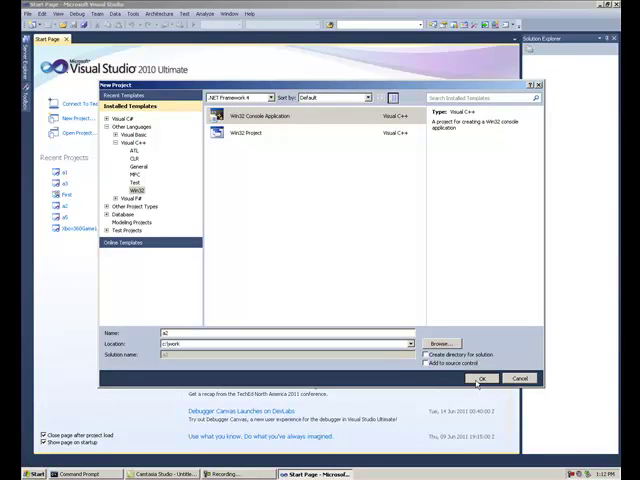
{"action": "left_click", "coordinate": [482, 378]}
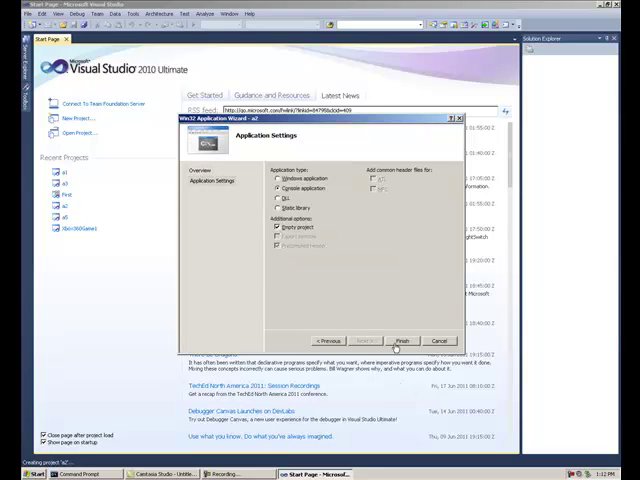
{"action": "left_click", "coordinate": [404, 340]}
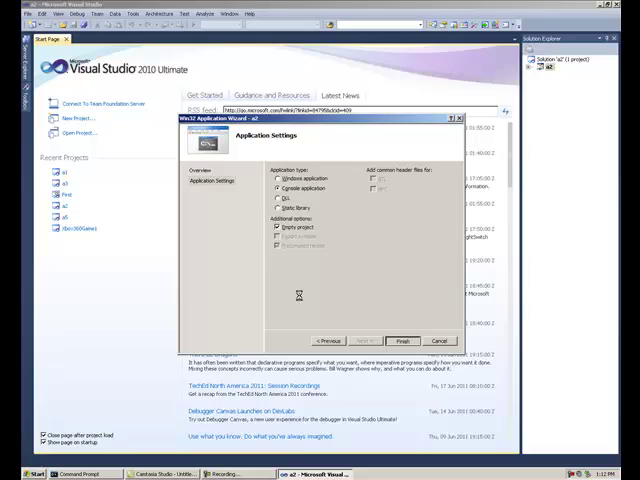
{"action": "left_click", "coordinate": [406, 340]}
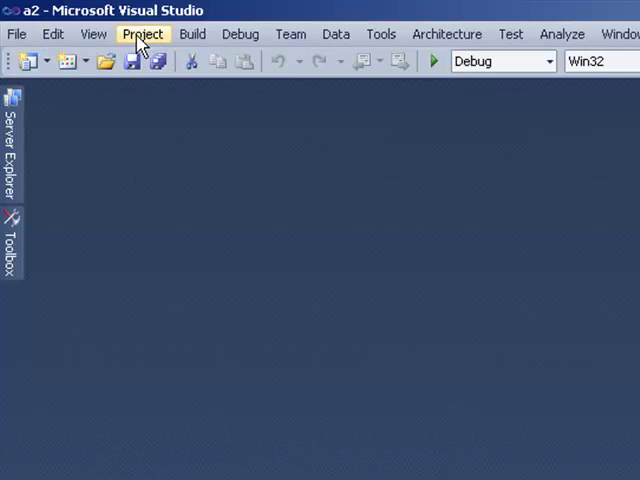
{"action": "mouse_move", "coordinate": [93, 33]}
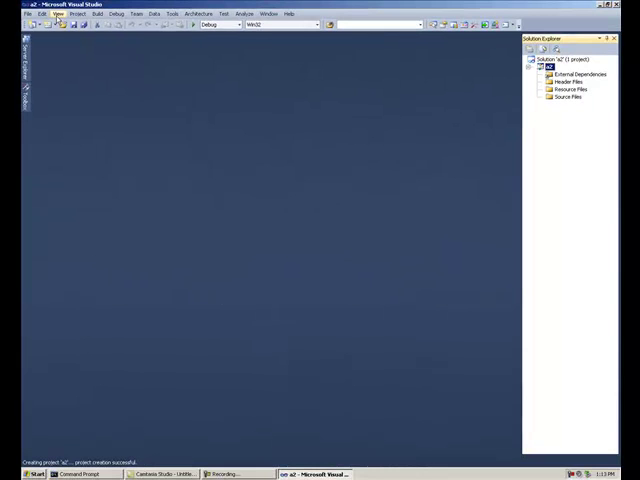
Step: Show Property Manager and select Microsoft.Cpp.Win32.user under a2's Debug | Win32
{"action": "left_click", "coordinate": [57, 13]}
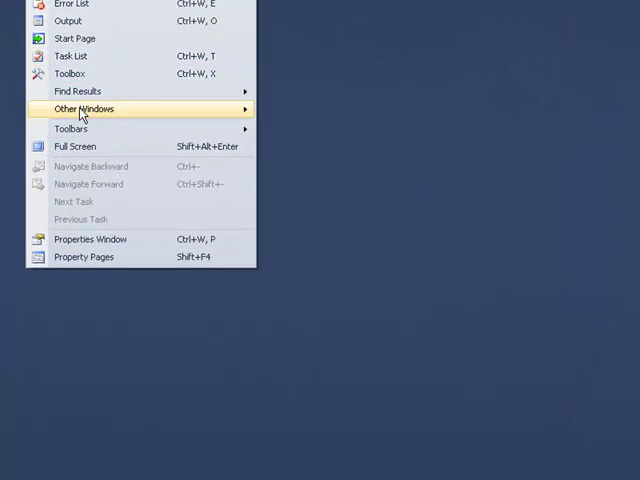
{"action": "left_click", "coordinate": [84, 108]}
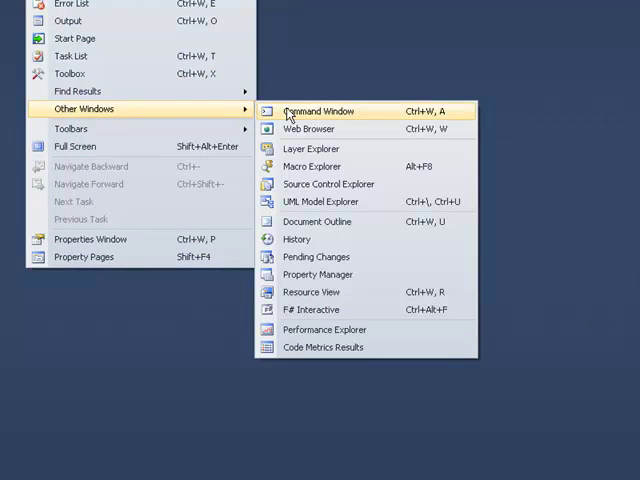
{"action": "mouse_move", "coordinate": [311, 291]}
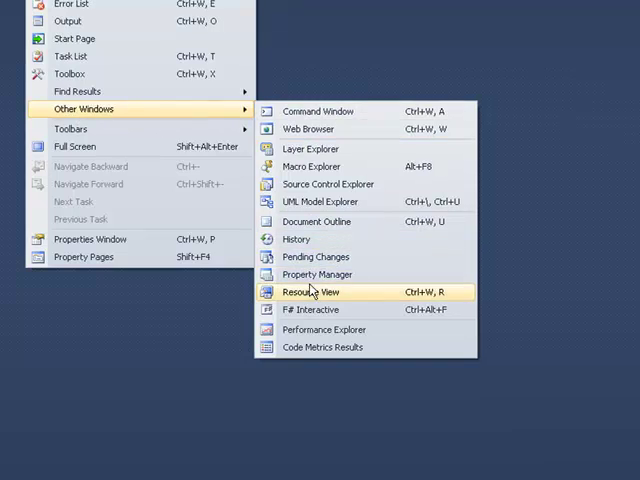
{"action": "left_click", "coordinate": [318, 274]}
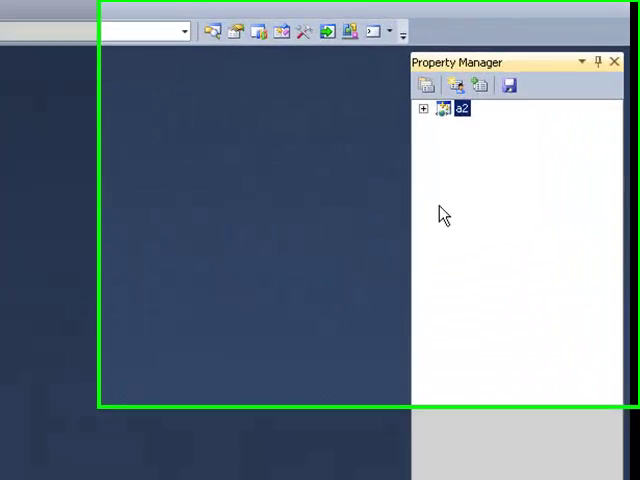
{"action": "left_click", "coordinate": [422, 107]}
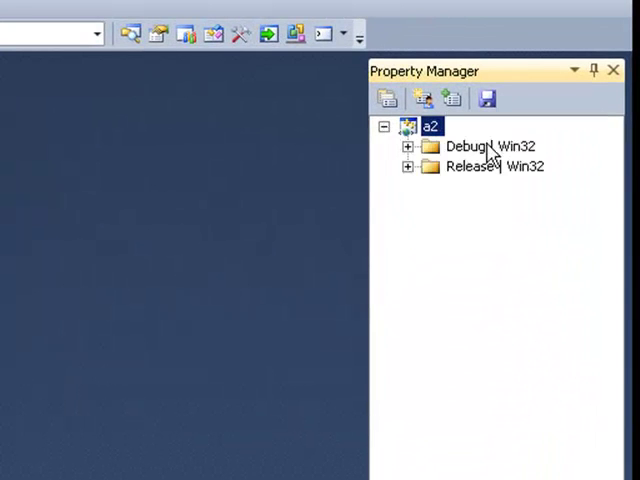
{"action": "mouse_move", "coordinate": [395, 160]}
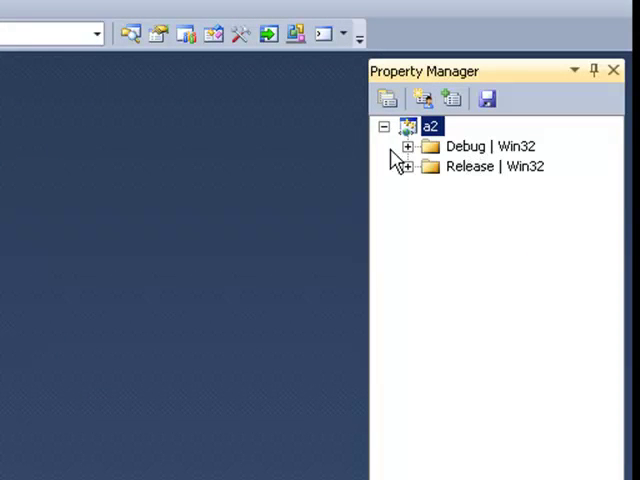
{"action": "left_click", "coordinate": [408, 146]}
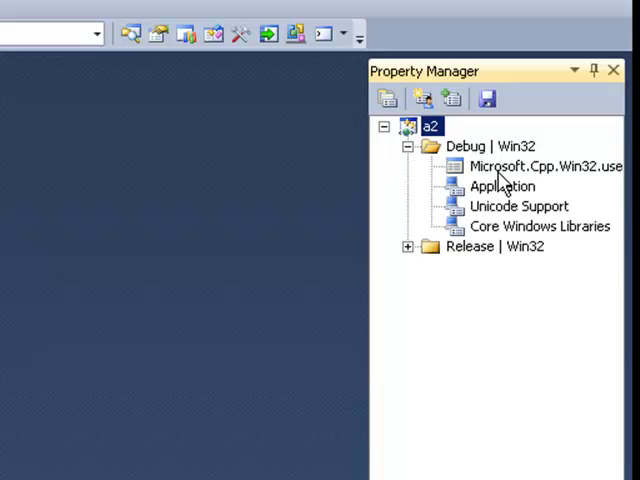
{"action": "mouse_move", "coordinate": [570, 185]}
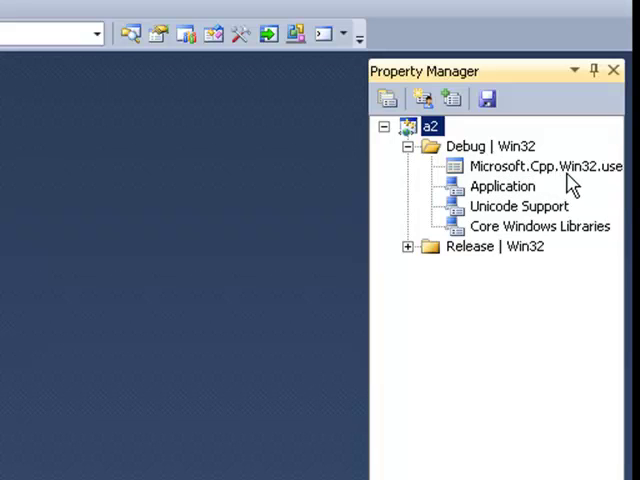
{"action": "left_click", "coordinate": [540, 166]}
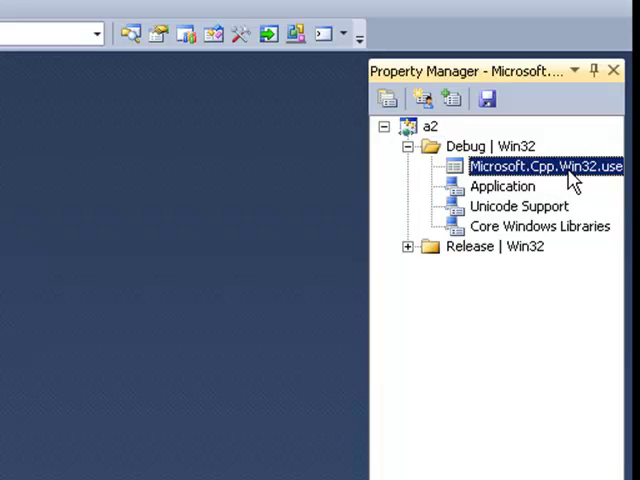
Step: Add a c:\ path to Microsoft.Cpp.Win32.user's VC++ include directories, apply, and close
{"action": "double_click", "coordinate": [538, 166]}
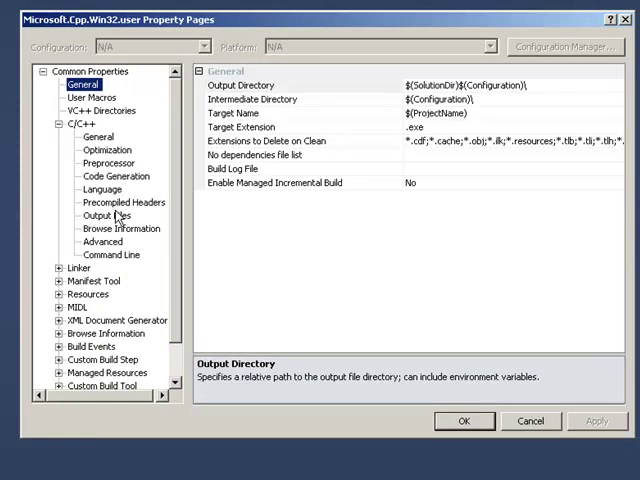
{"action": "mouse_move", "coordinate": [112, 192]}
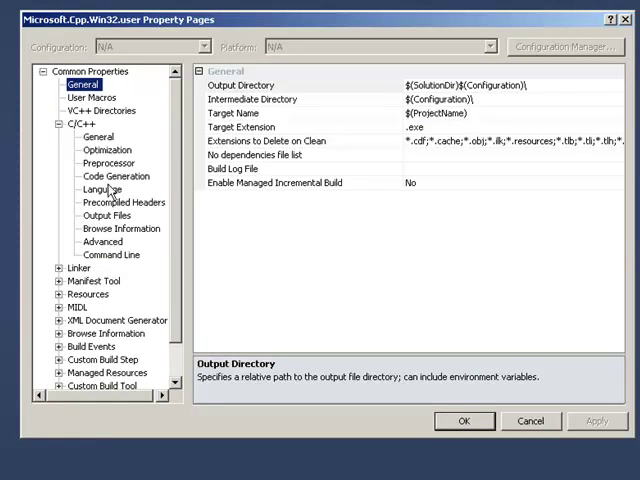
{"action": "mouse_move", "coordinate": [82, 258]}
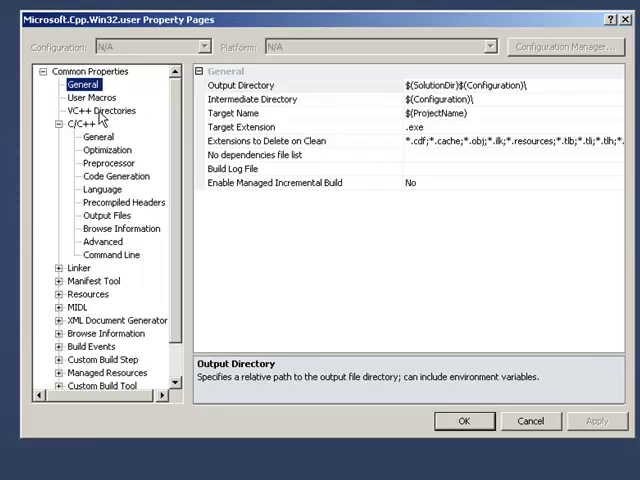
{"action": "left_click", "coordinate": [99, 110]}
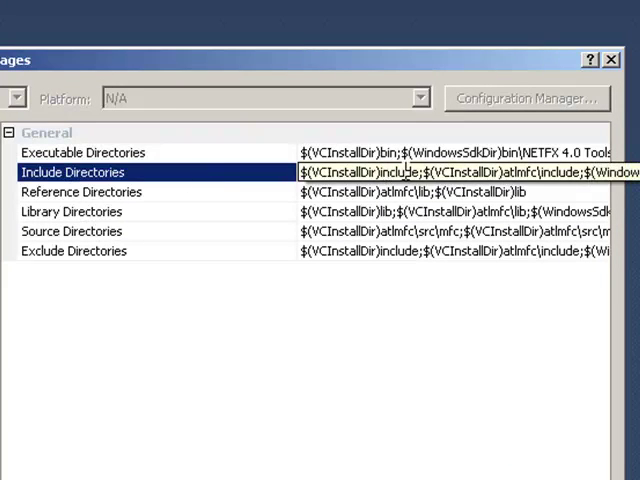
{"action": "left_click", "coordinate": [450, 172]}
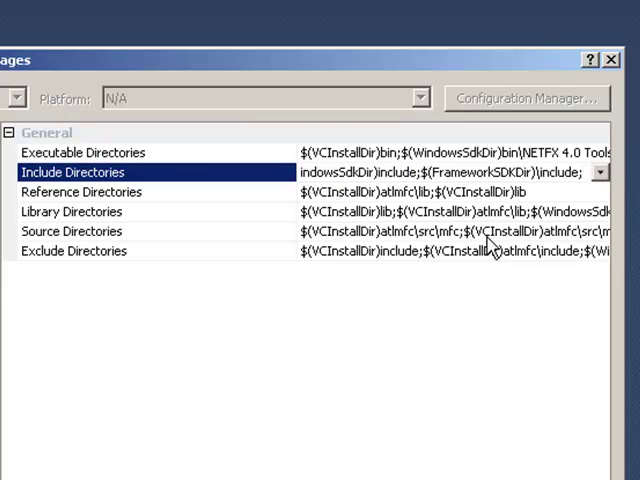
{"action": "type", "text": "c:\\"}
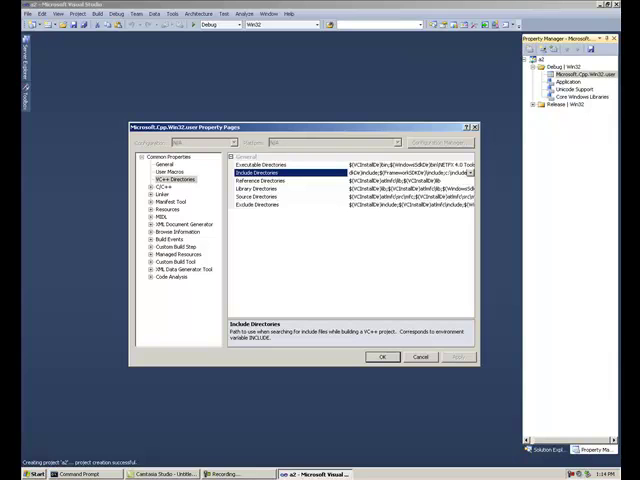
{"action": "left_click", "coordinate": [258, 188]}
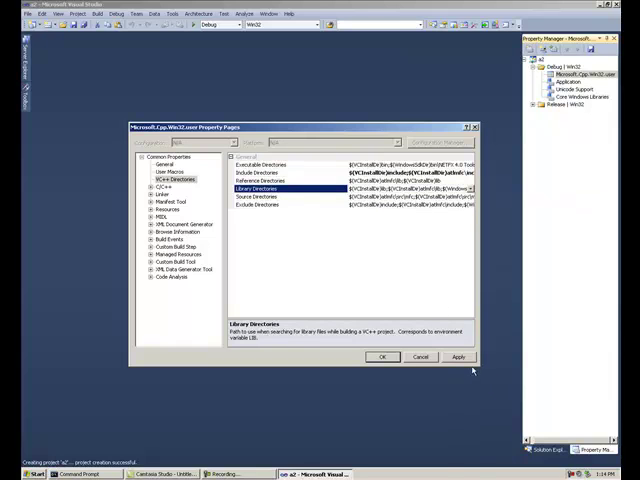
{"action": "left_click", "coordinate": [262, 165]}
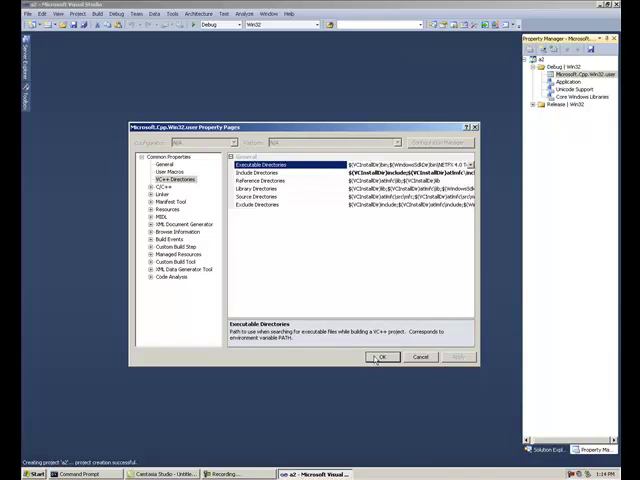
{"action": "left_click", "coordinate": [381, 357]}
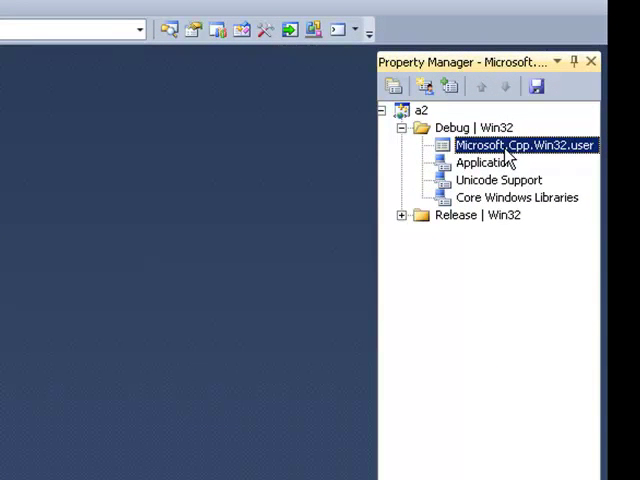
{"action": "mouse_move", "coordinate": [490, 160]}
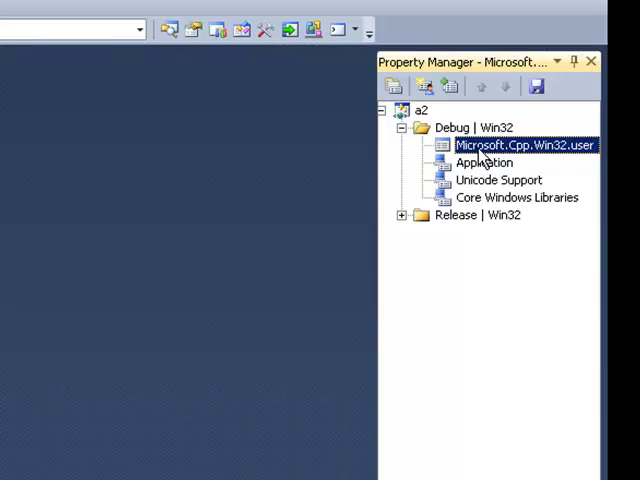
Step: Open the context menu of the Microsoft.Cpp.Win32.user property sheet
{"action": "right_click", "coordinate": [520, 145]}
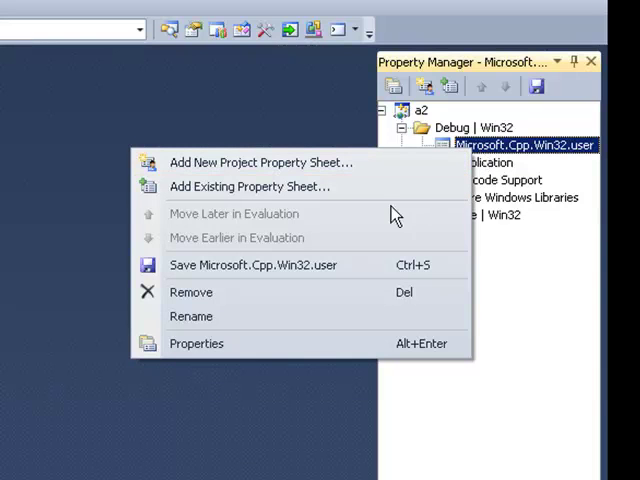